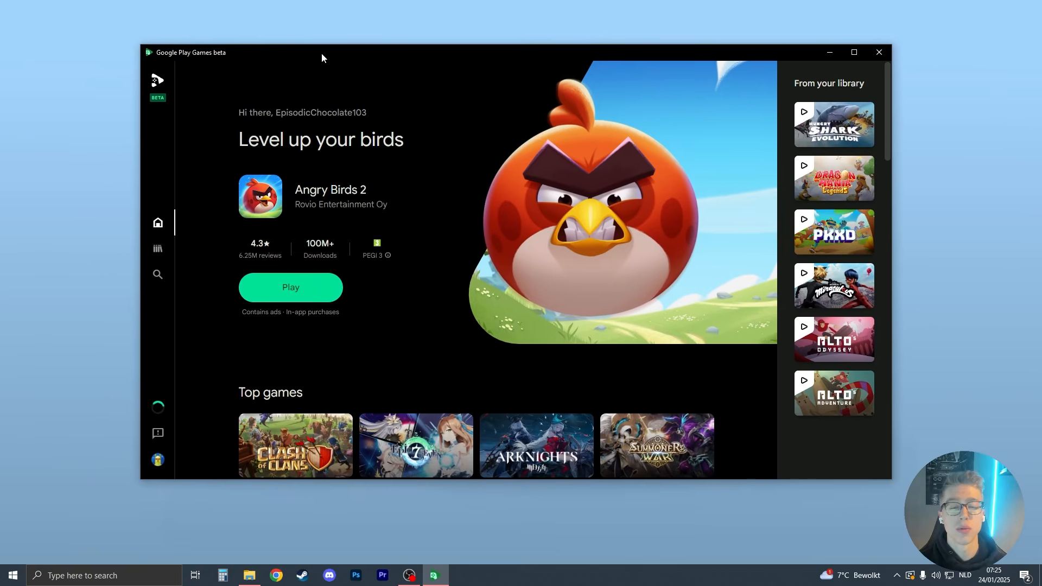
mouse_move(153, 67)
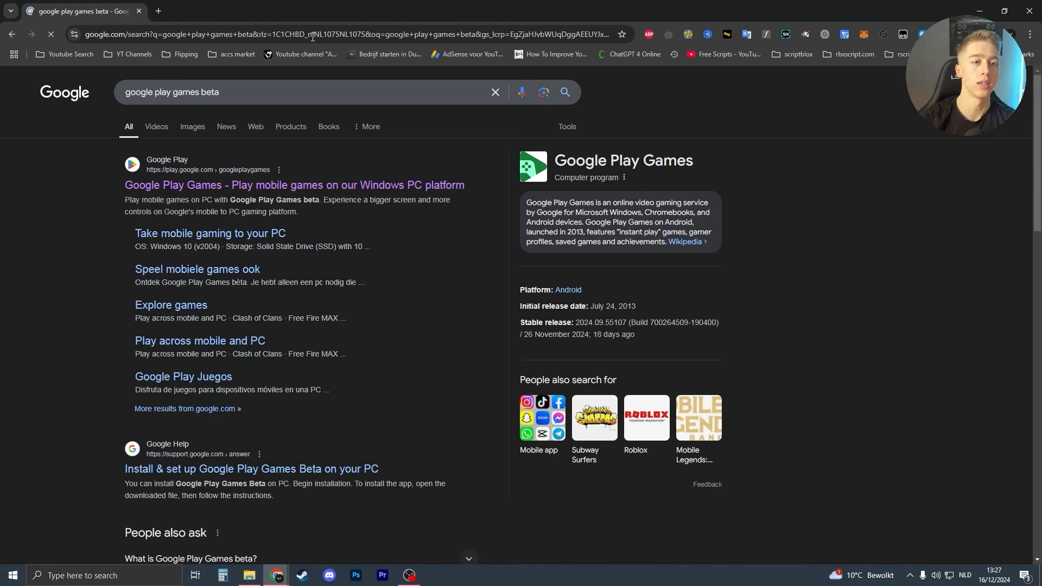
mouse_move(171, 188)
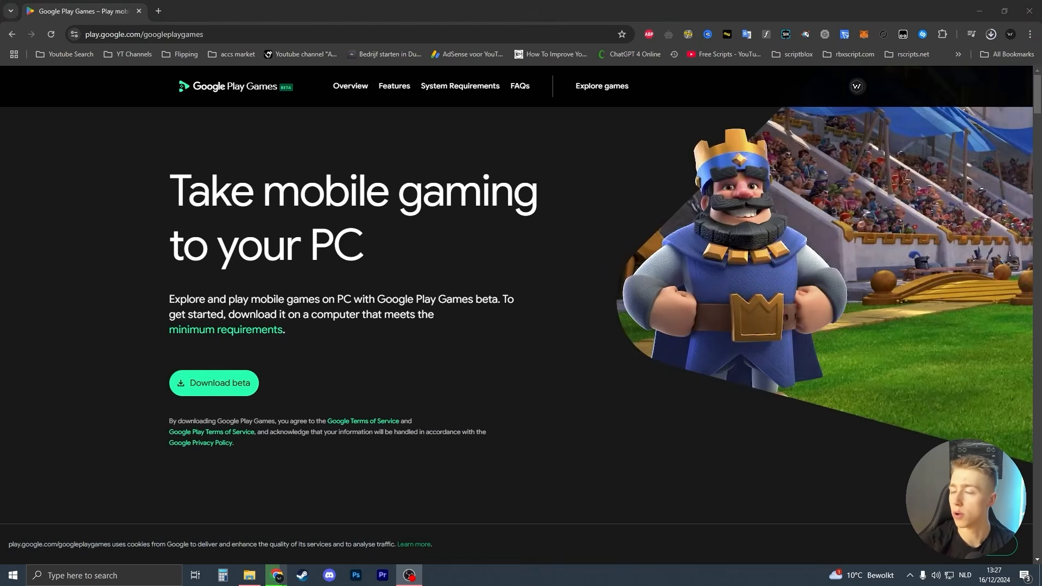
Step: Download the Google Play Games beta installer from play.google.com
click(990, 34)
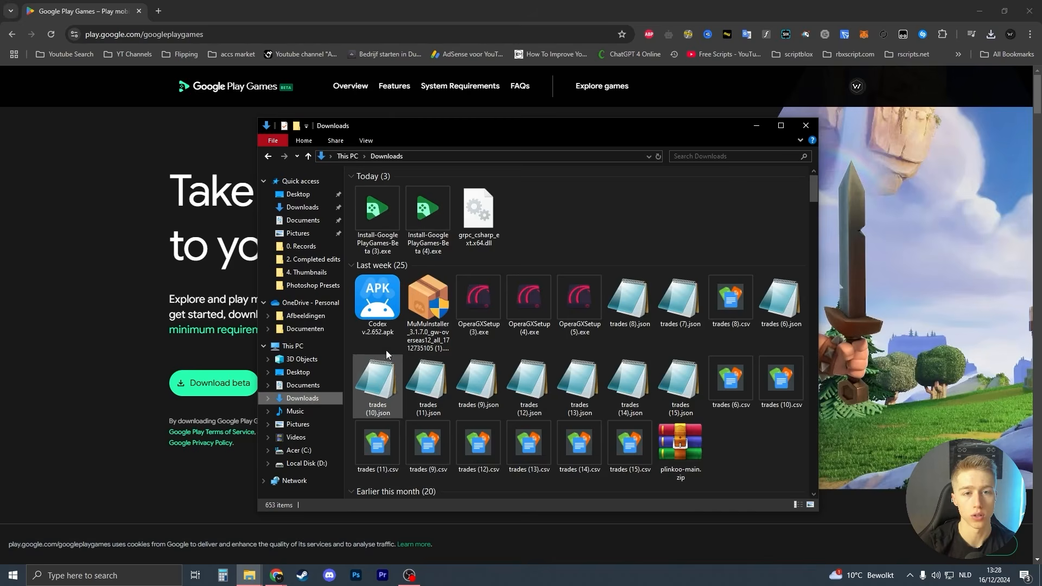
Step: Run Install-GooglePlayGames-Beta (3).exe from the Downloads folder
click(377, 209)
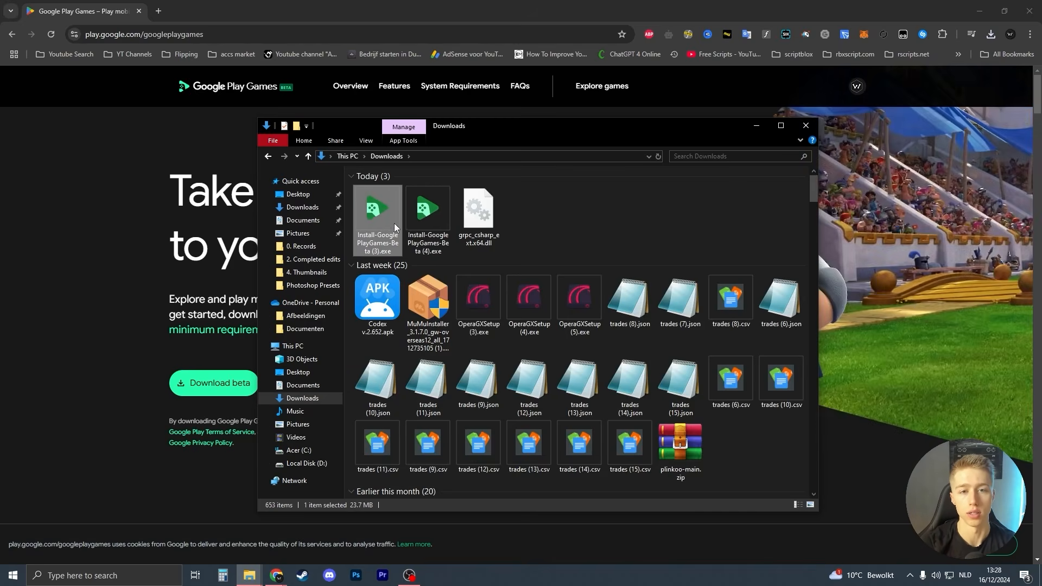
click(990, 33)
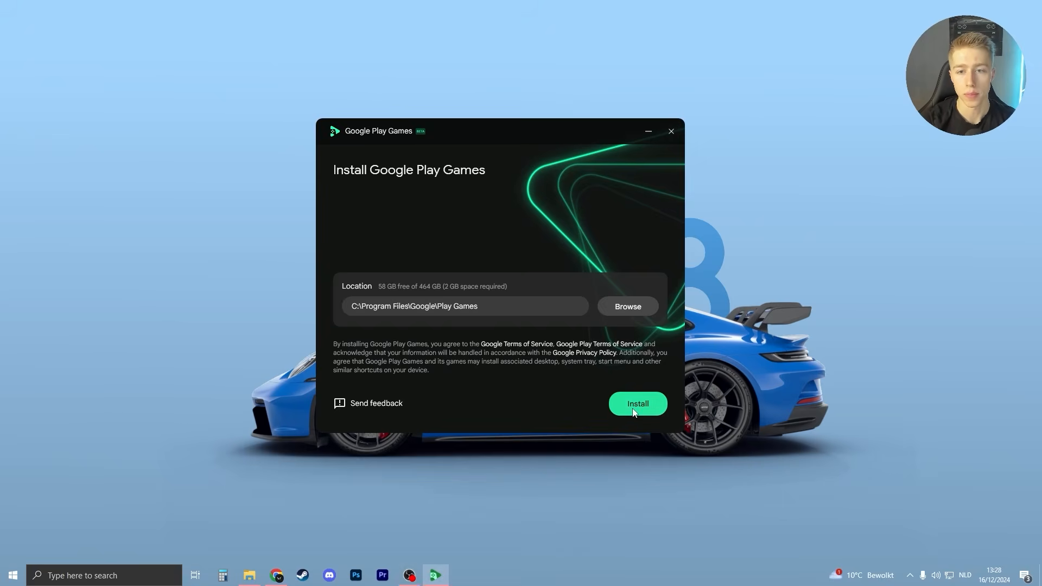
Step: Install Google Play Games to the default C:\Program Files\Google\Play Games location
click(636, 404)
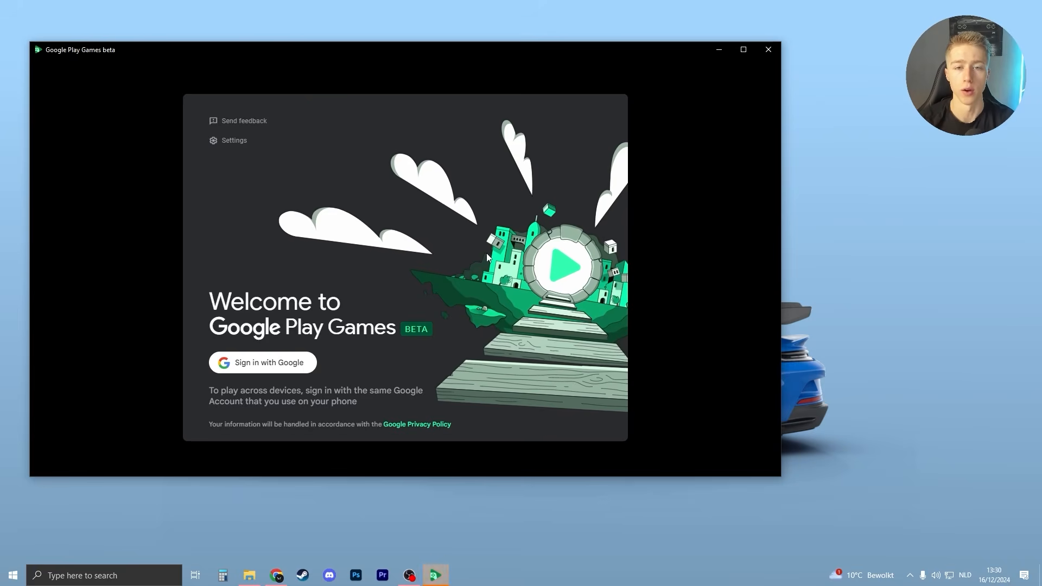
Step: Centre the app window and start 'Sign in with Google'
drag(399, 49, 512, 60)
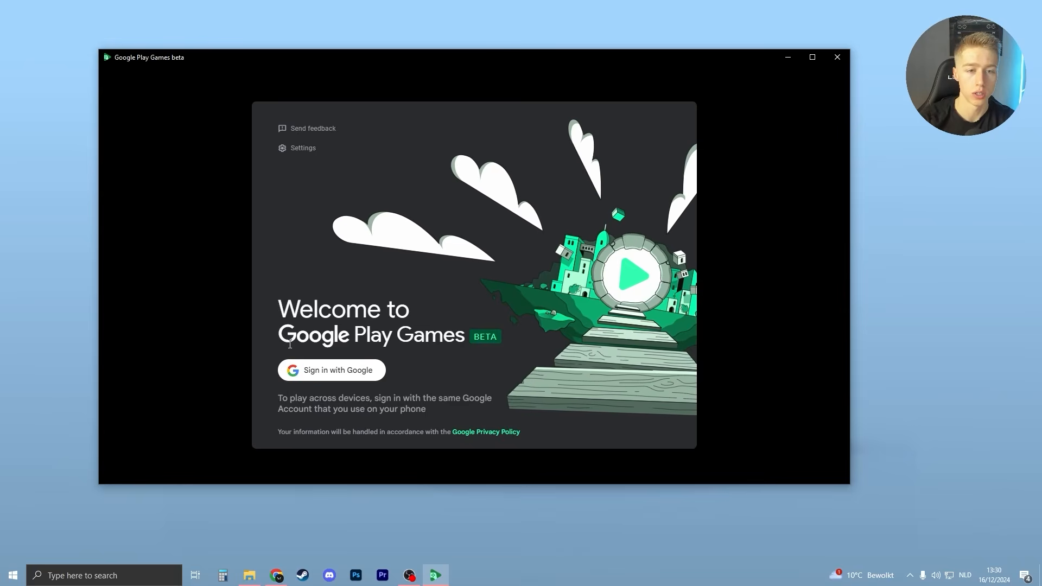
click(331, 370)
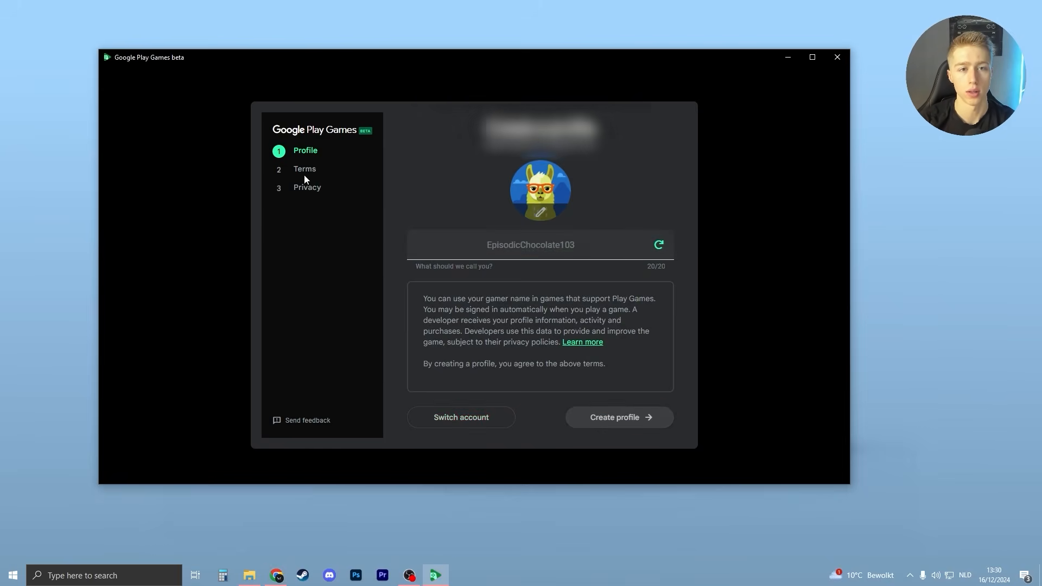
Step: Create the suggested gamer profile, accept the terms, and finish the privacy page
click(613, 417)
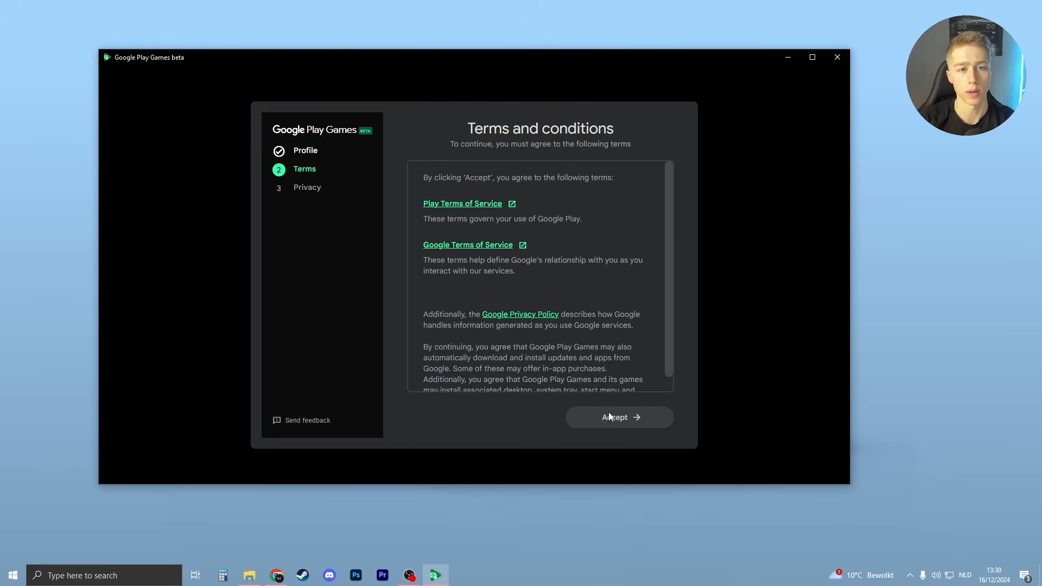
click(618, 417)
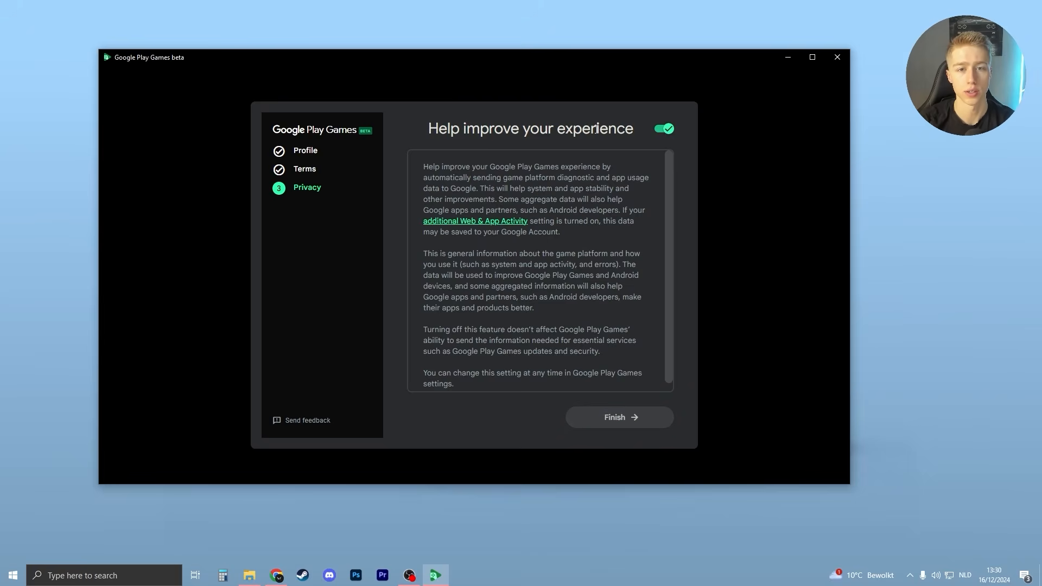
click(618, 418)
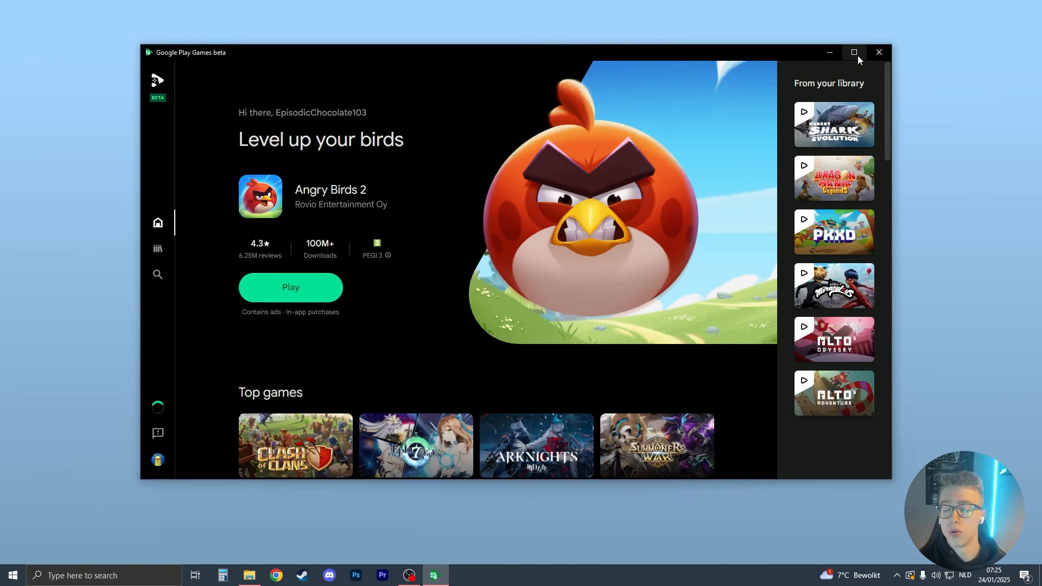
Step: Maximise the window and search the games catalogue for 'geometry'
click(854, 53)
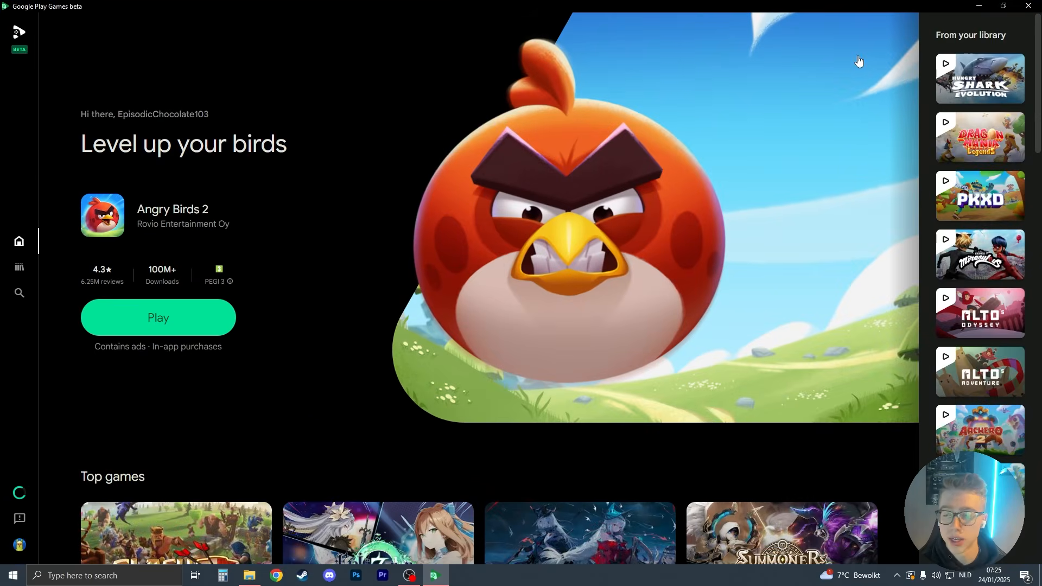
mouse_move(20, 296)
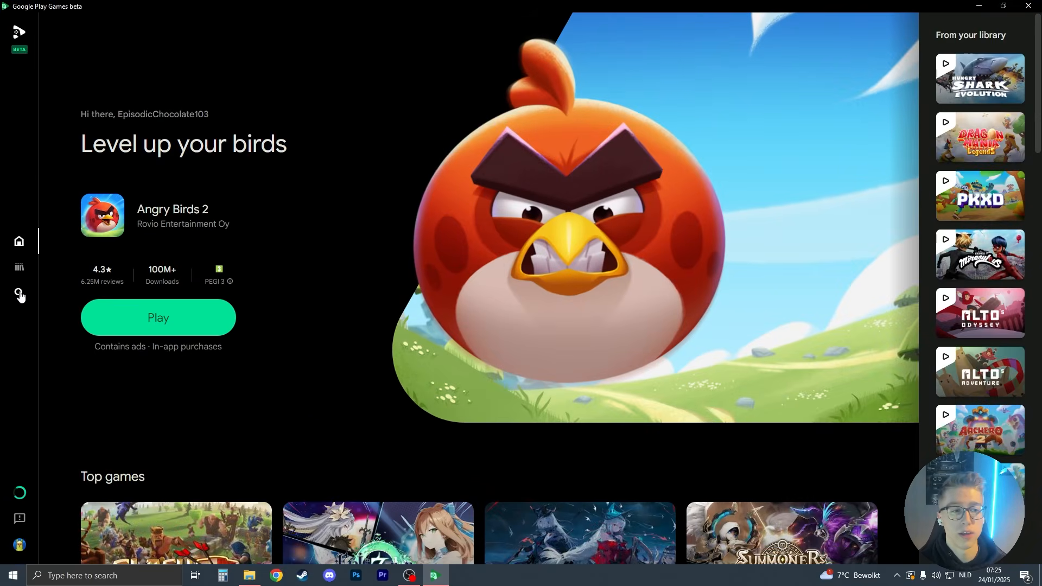
click(19, 267)
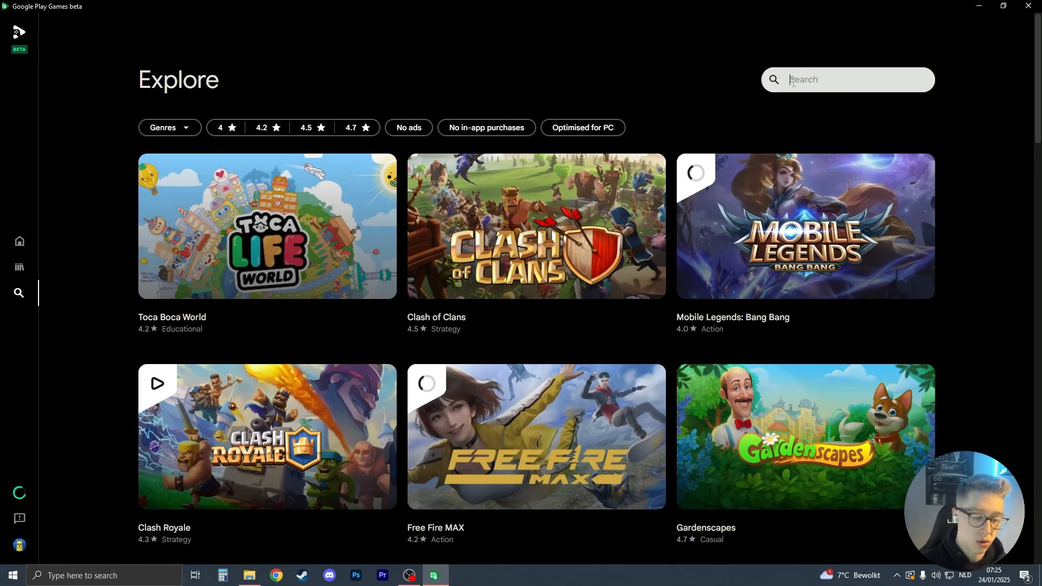
text(gem)
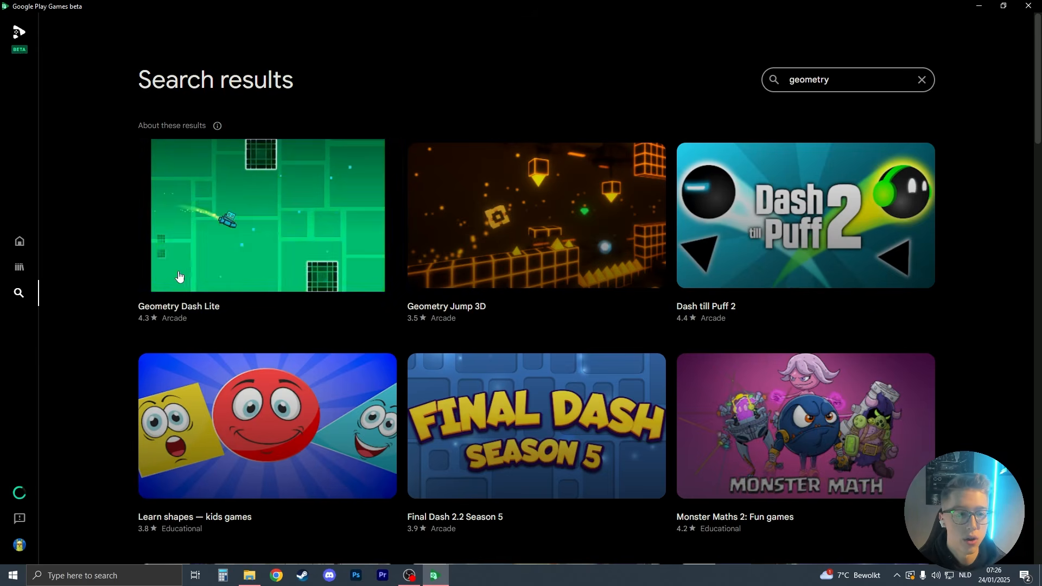
Step: Install and launch Geometry Dash Lite, consent to data use, and start Stereo Madness
click(265, 215)
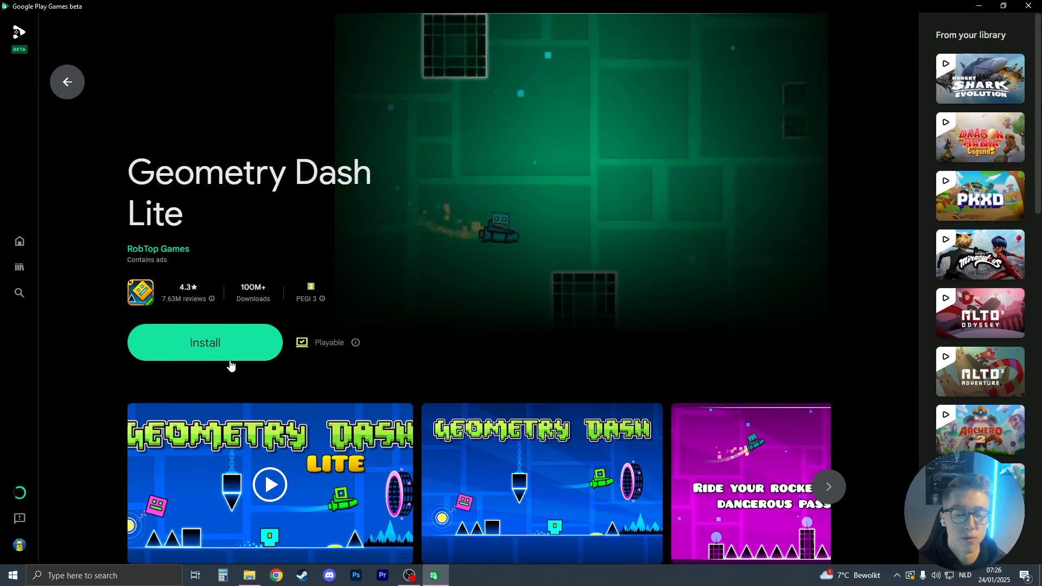
click(204, 343)
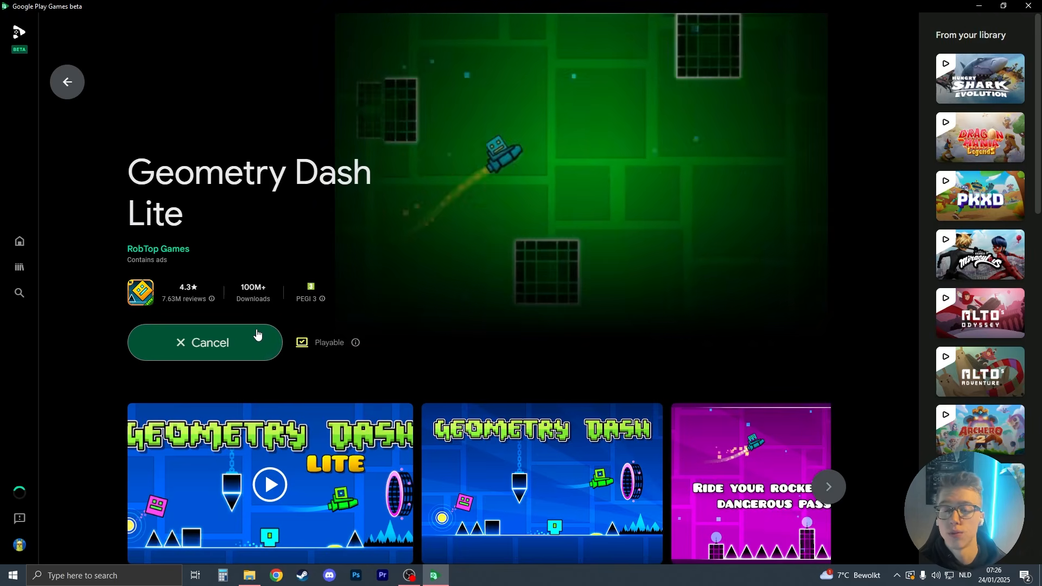
click(205, 343)
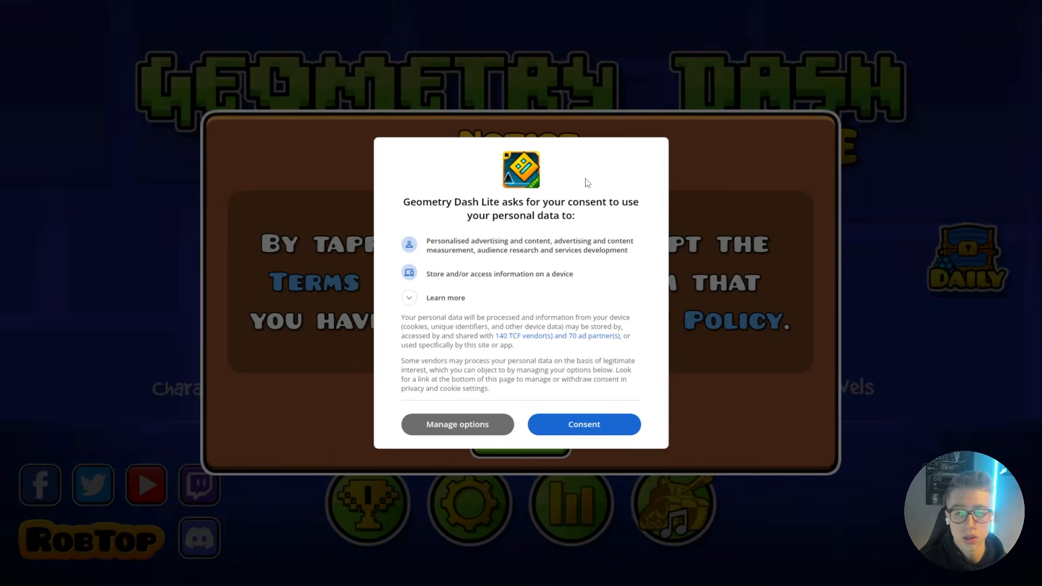
click(583, 423)
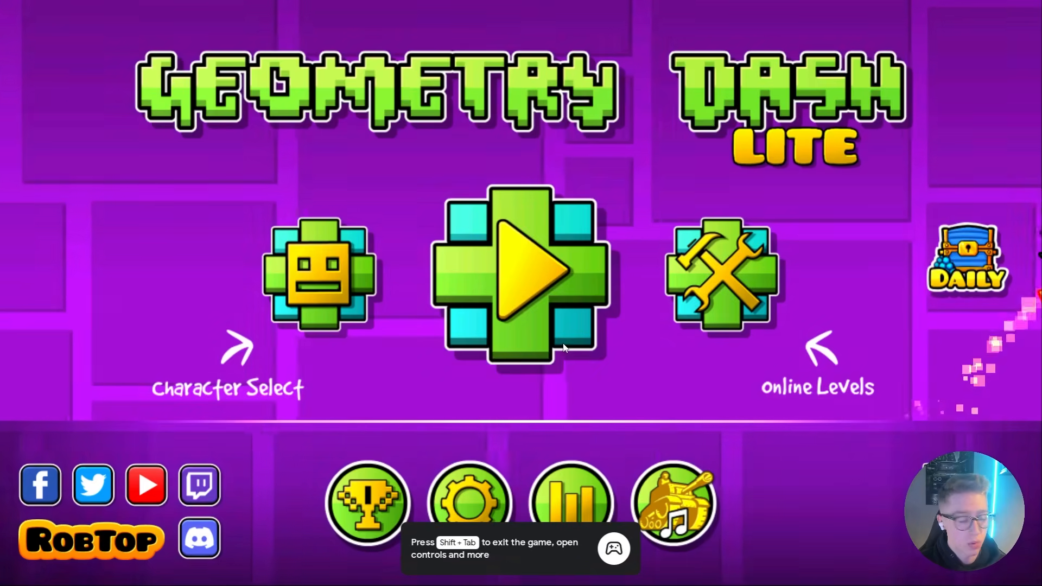
click(521, 272)
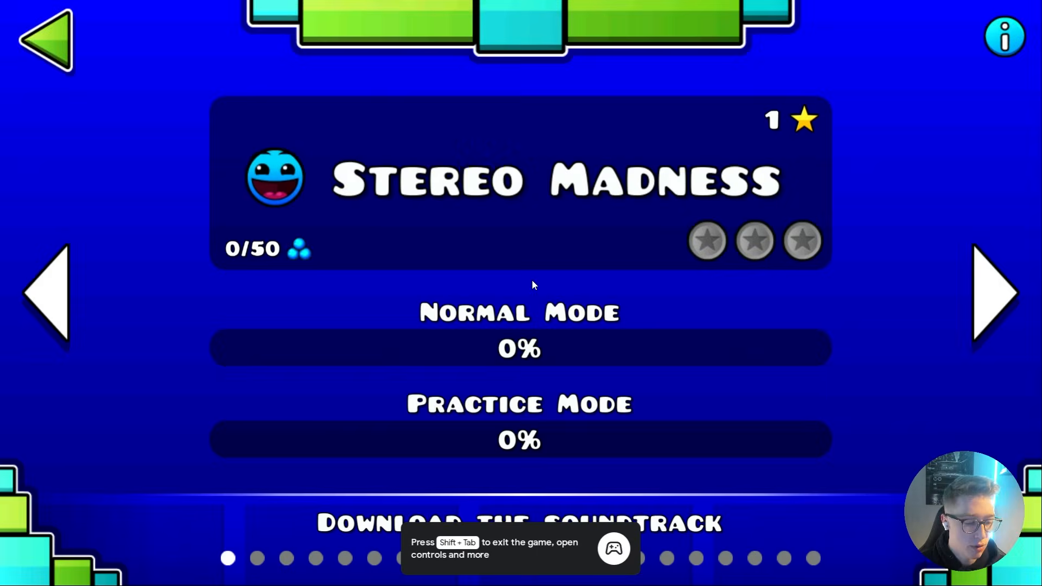
Step: Set the volume to 79 in the Shift+Tab Game options overlay, then close it
key(shift+tab)
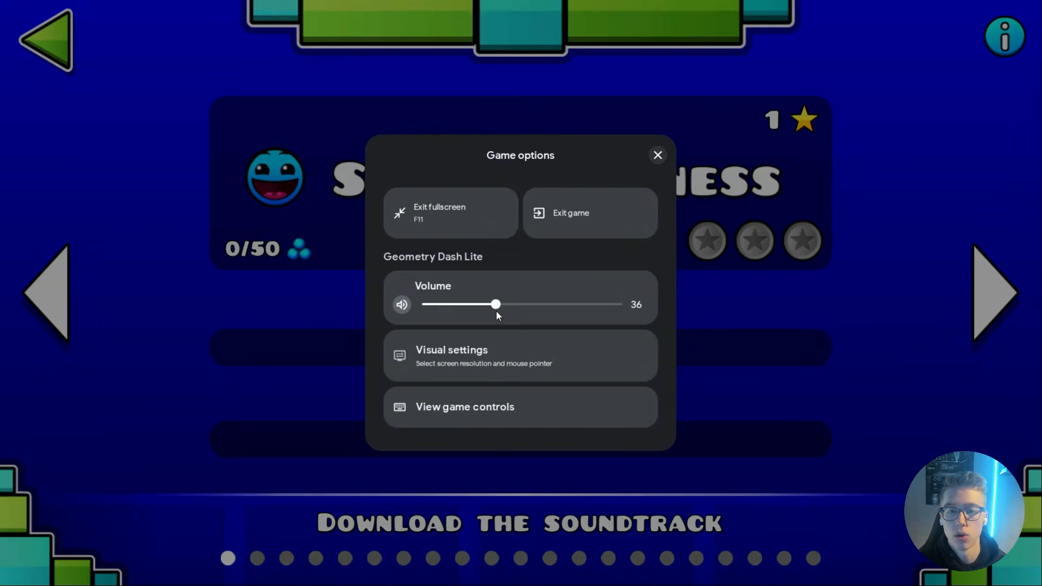
drag(495, 305, 581, 305)
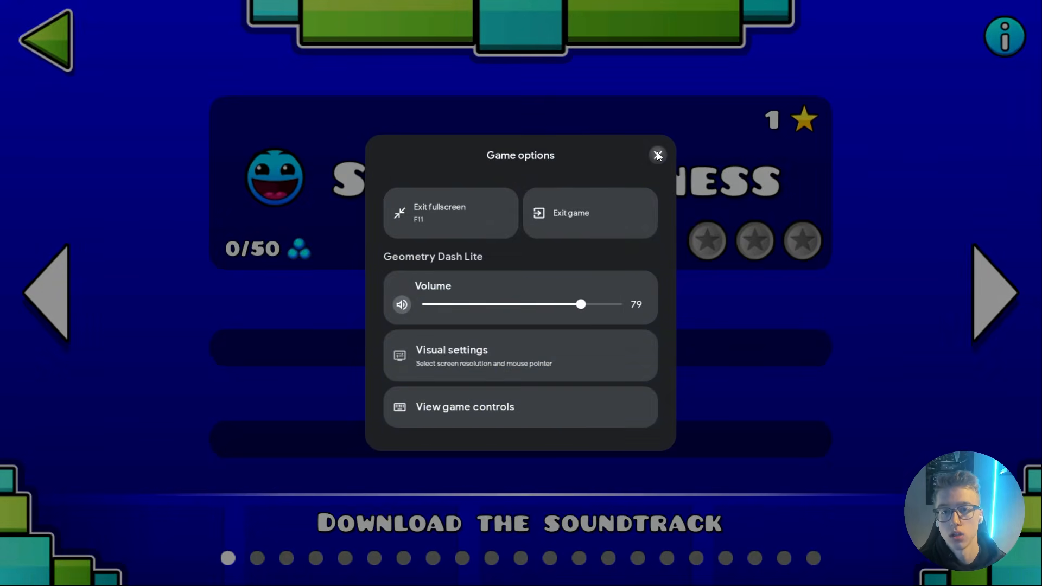
click(658, 155)
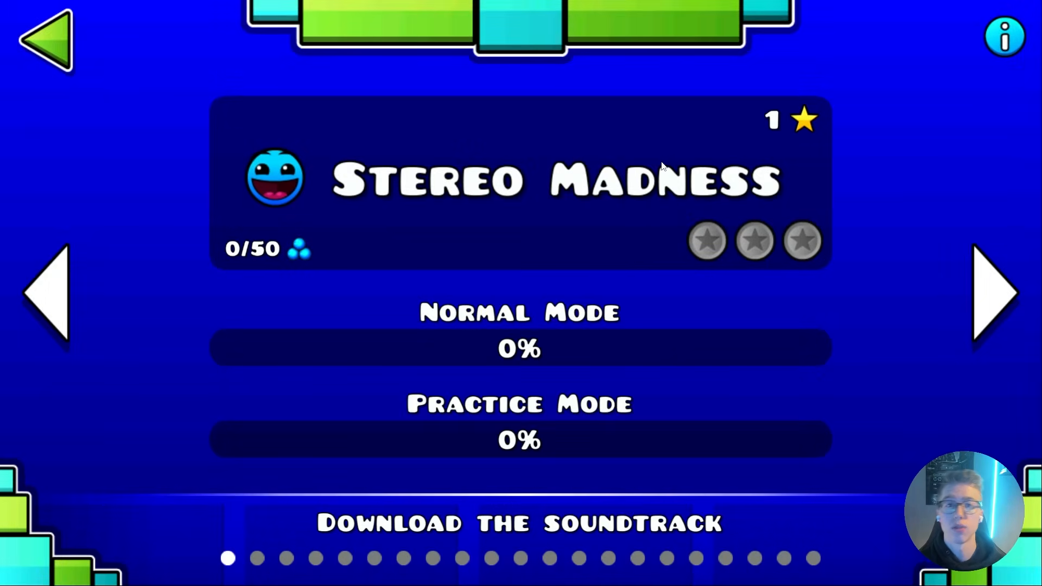